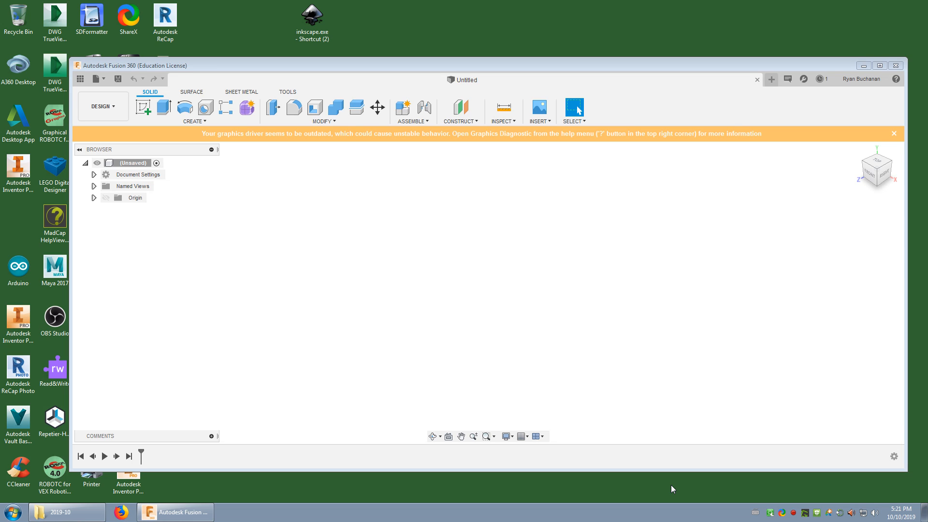
mouse_move(695, 466)
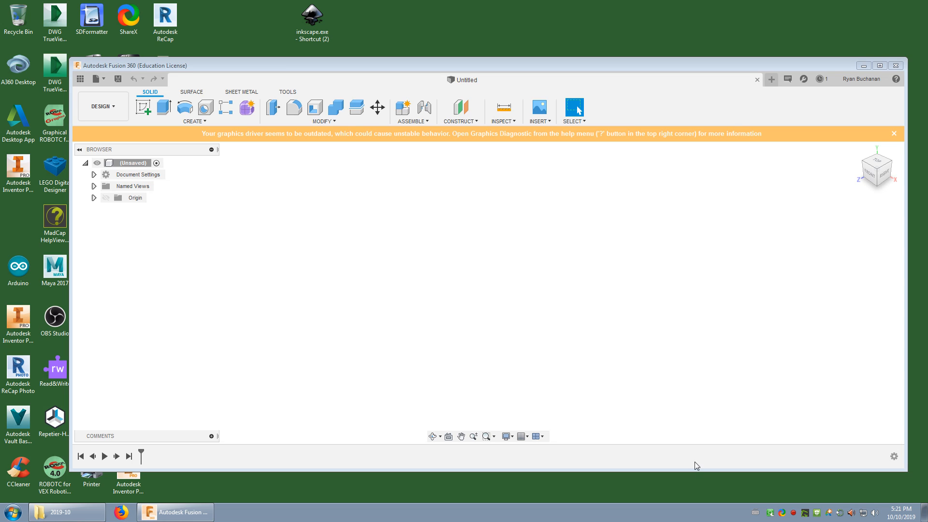
mouse_move(628, 405)
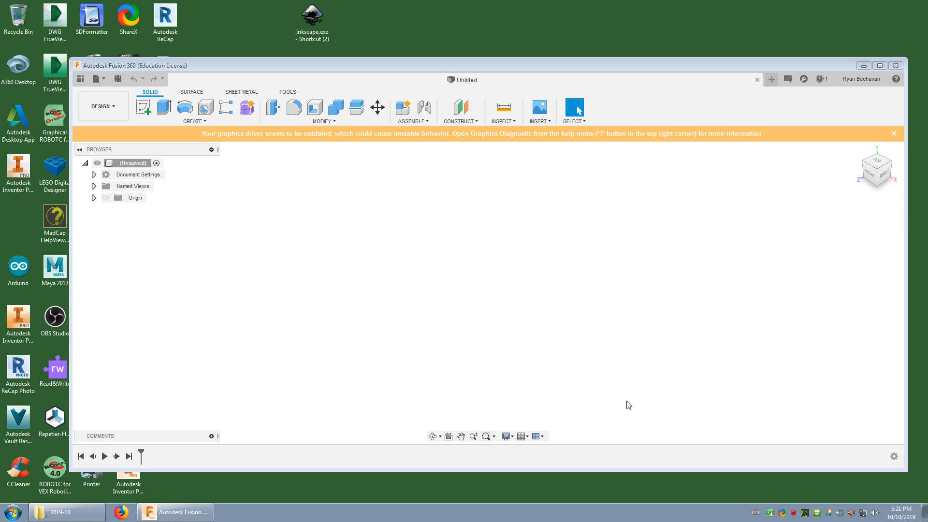
mouse_move(127, 484)
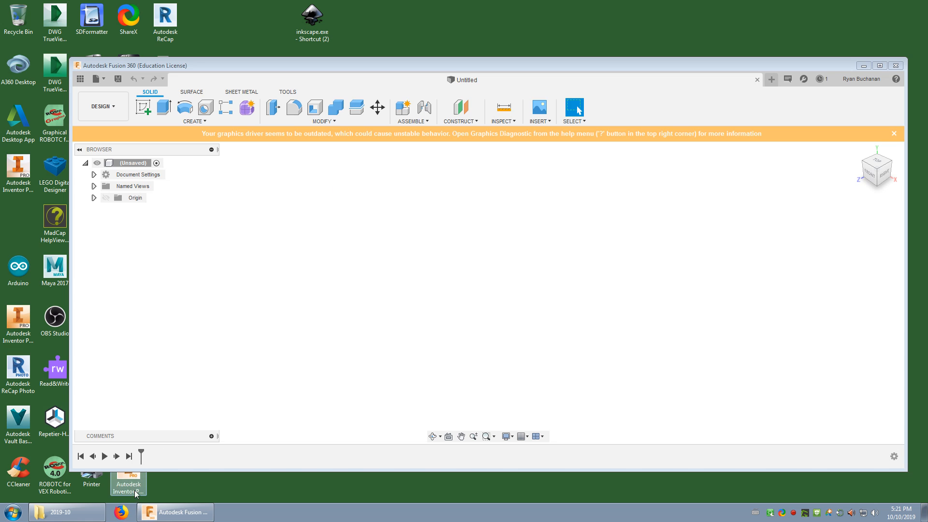
- Bring Firefox to the front showing the Comox Valley Schools homepage
left_click(120, 512)
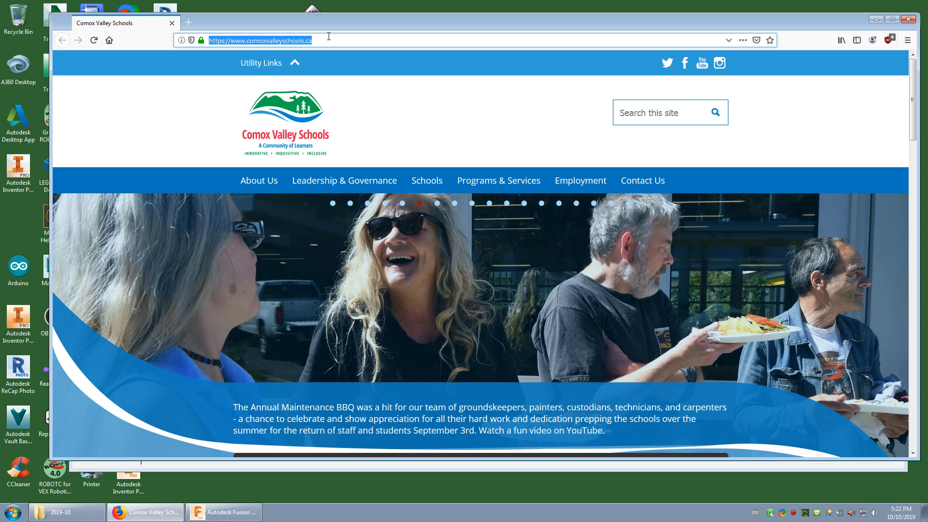
- Search Google for 'fusion education' and reach Autodesk's Fusion 360 education license steps
type("f")
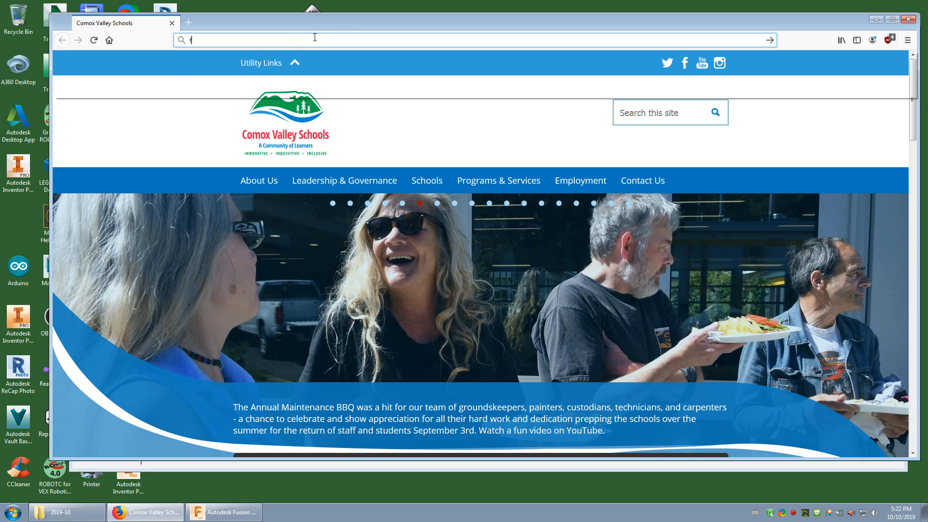
type("fusion education")
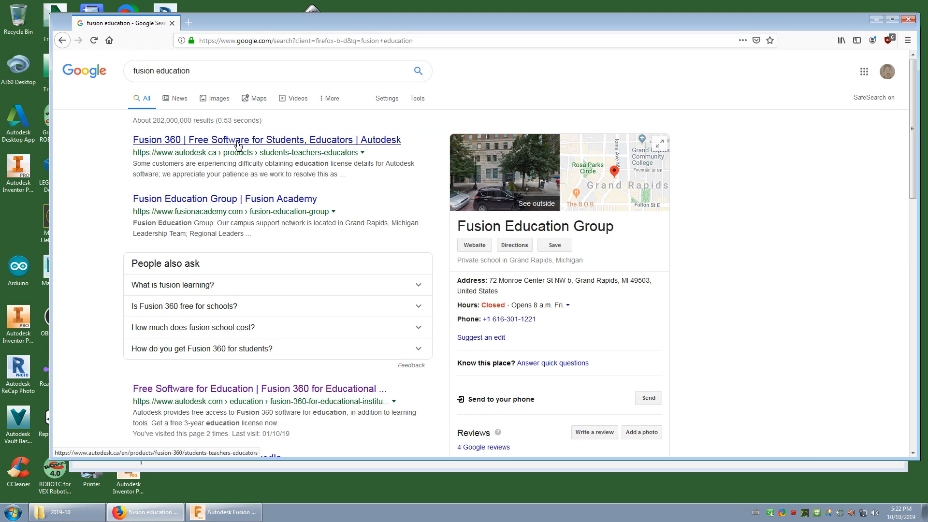
left_click(267, 139)
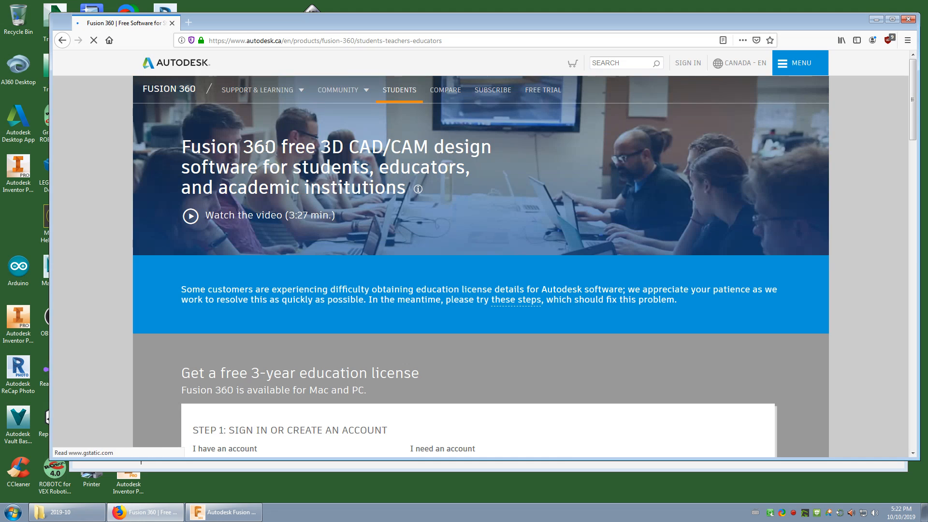
scroll("down", 3)
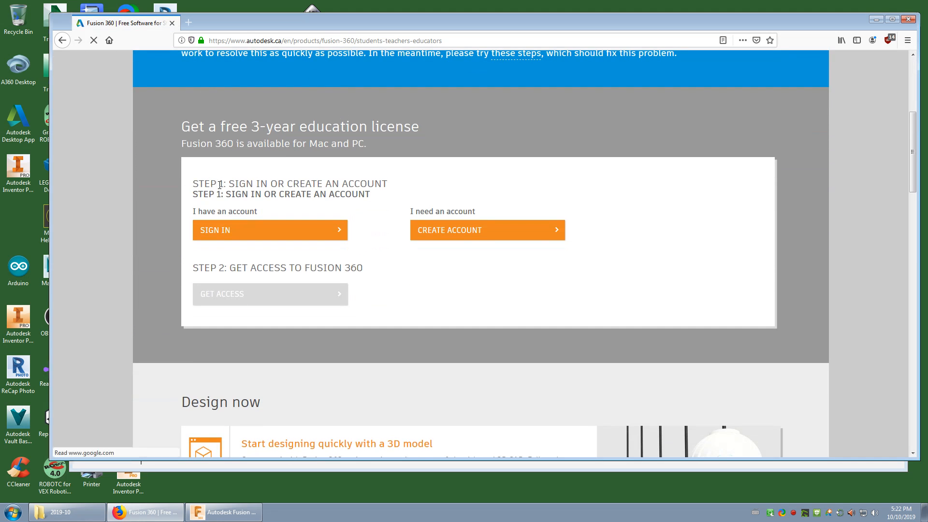
mouse_move(553, 243)
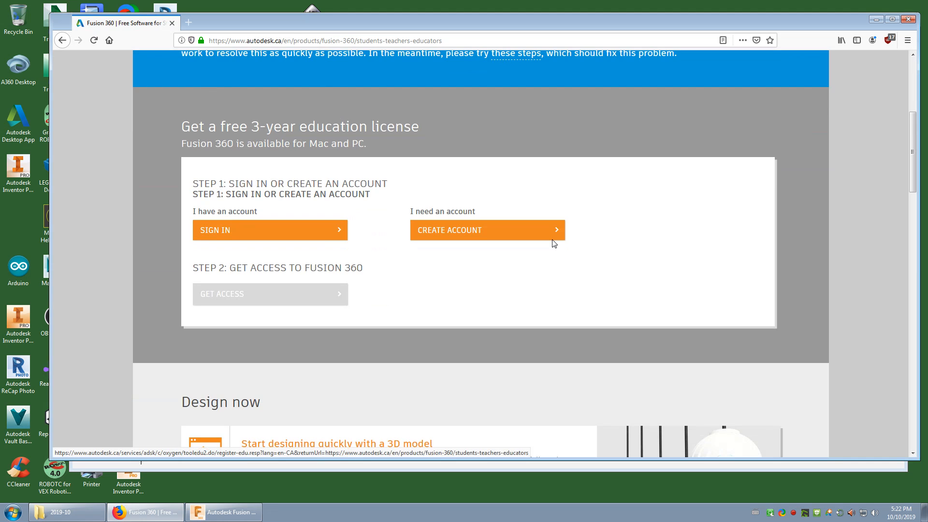
- Submit education details: Canada, Student role, born January 1, 2001, reaching Create account
left_click(487, 230)
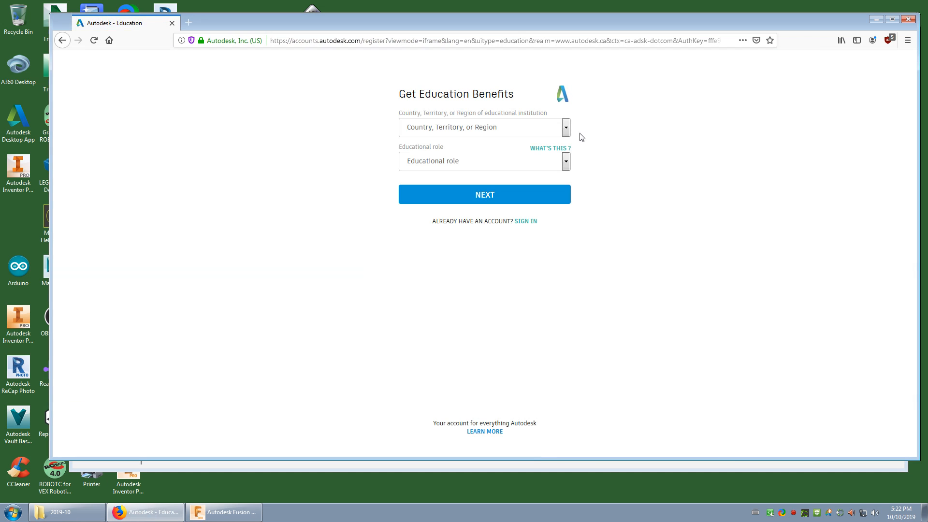
left_click(564, 127)
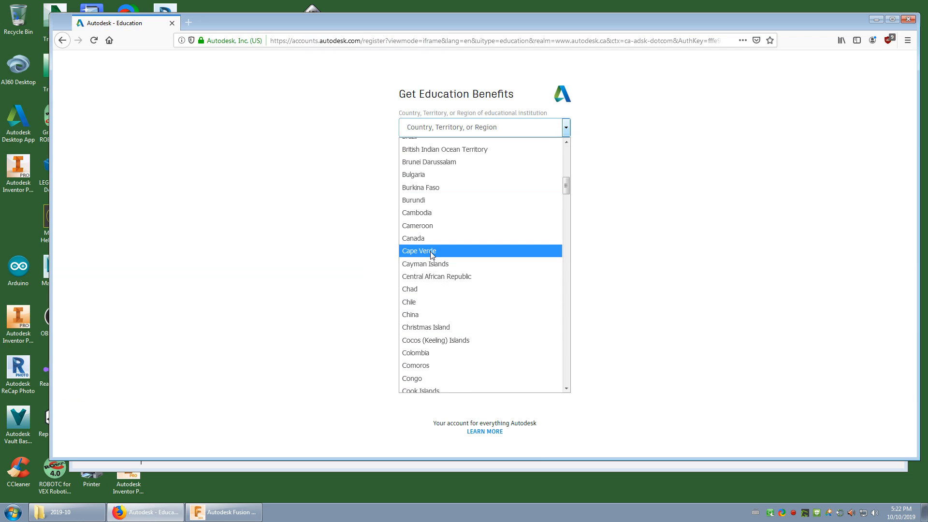
left_click(413, 237)
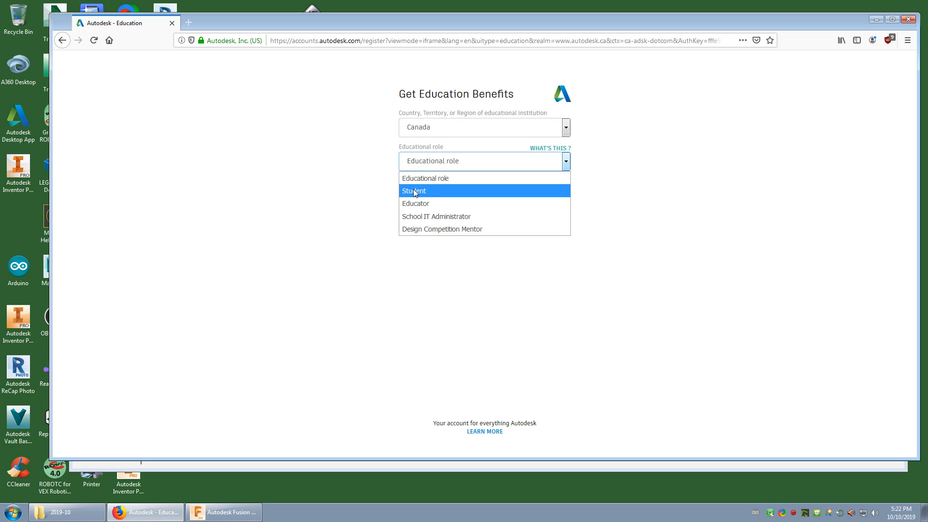
left_click(413, 190)
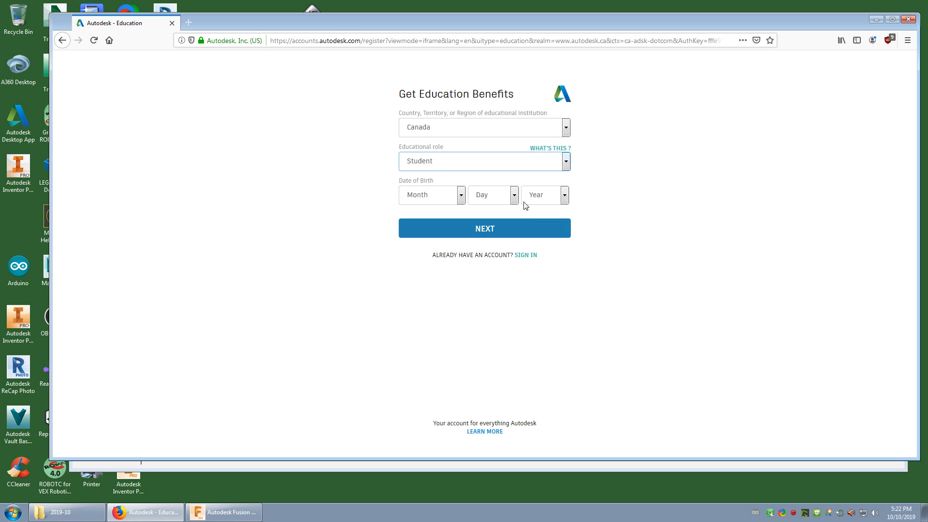
left_click(431, 194)
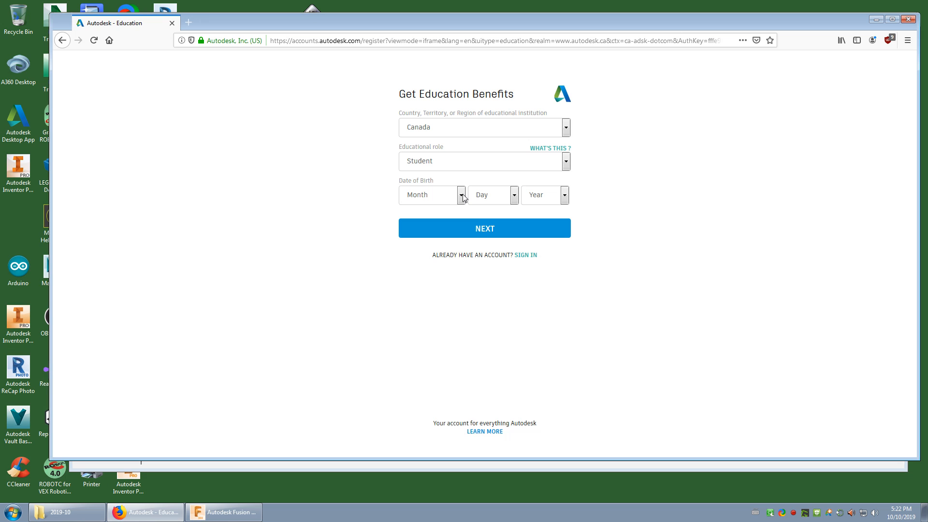
mouse_move(484, 215)
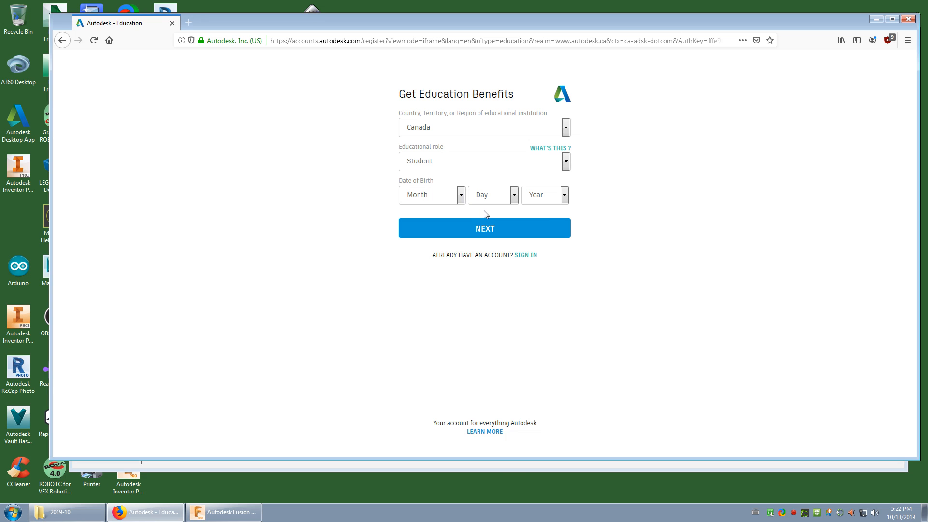
mouse_move(566, 215)
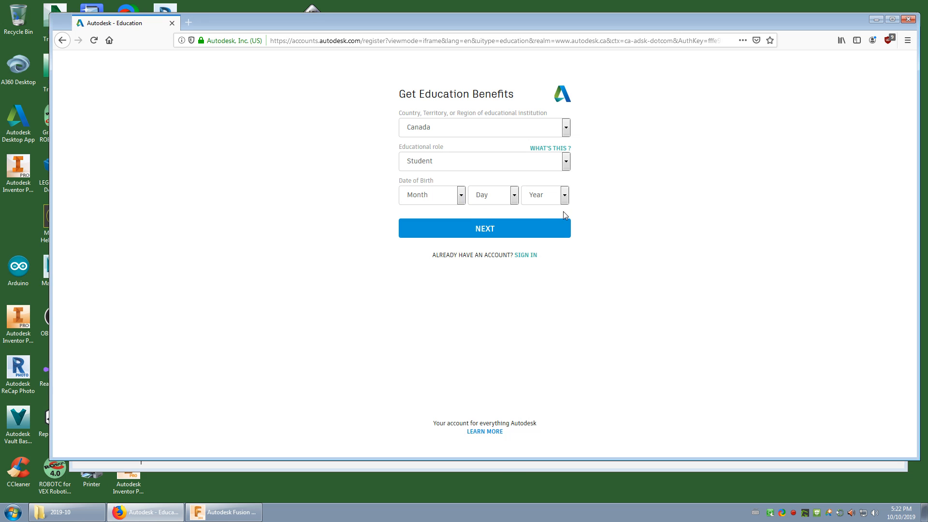
mouse_move(456, 200)
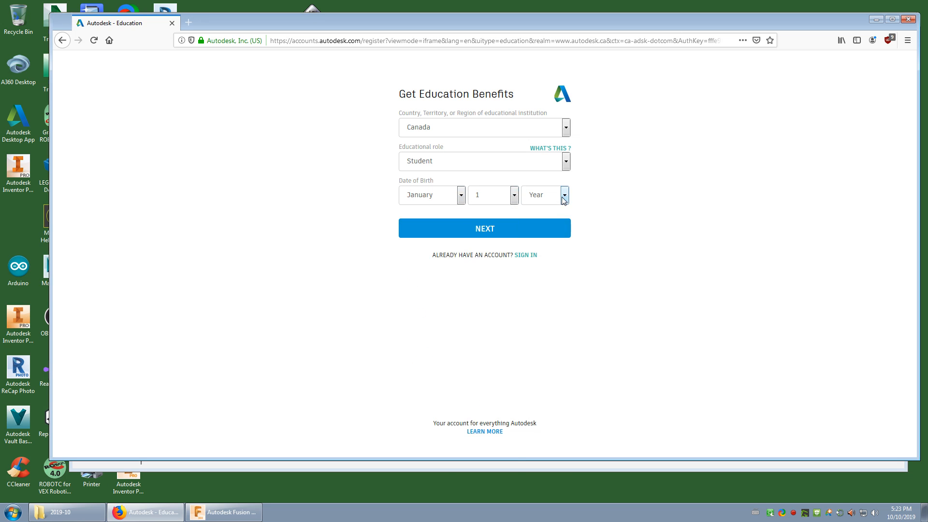
left_click(536, 194)
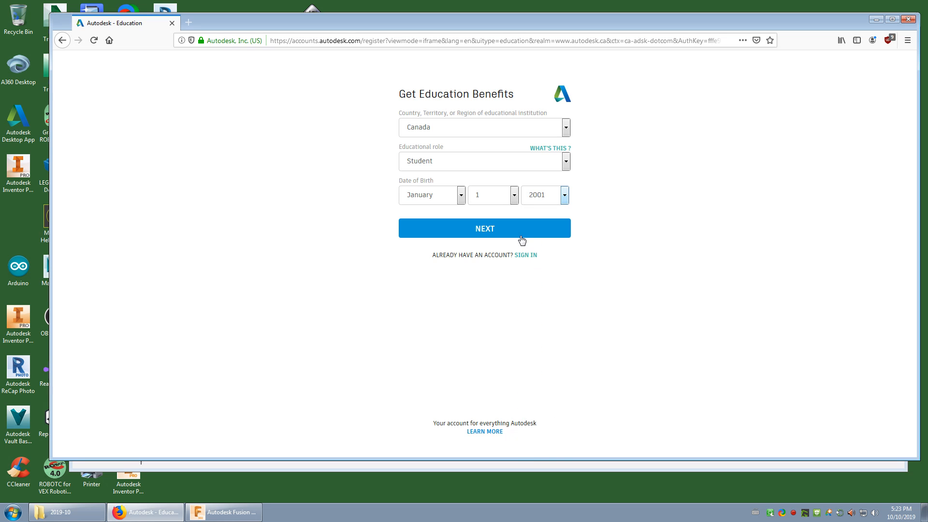
left_click(485, 228)
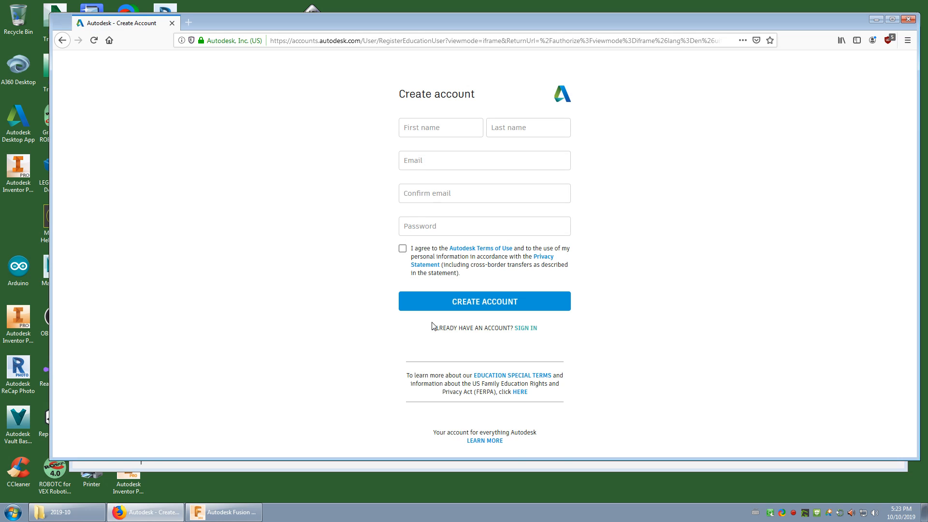
mouse_move(483, 131)
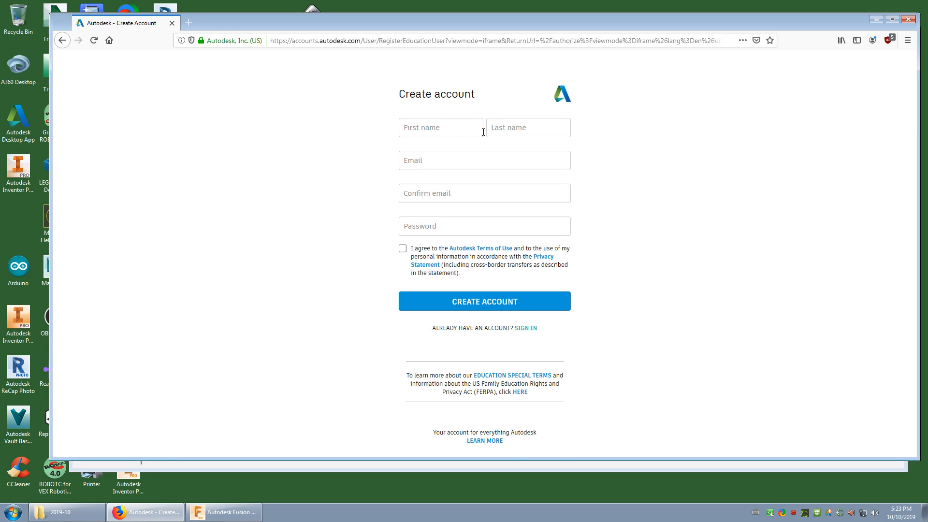
mouse_move(265, 183)
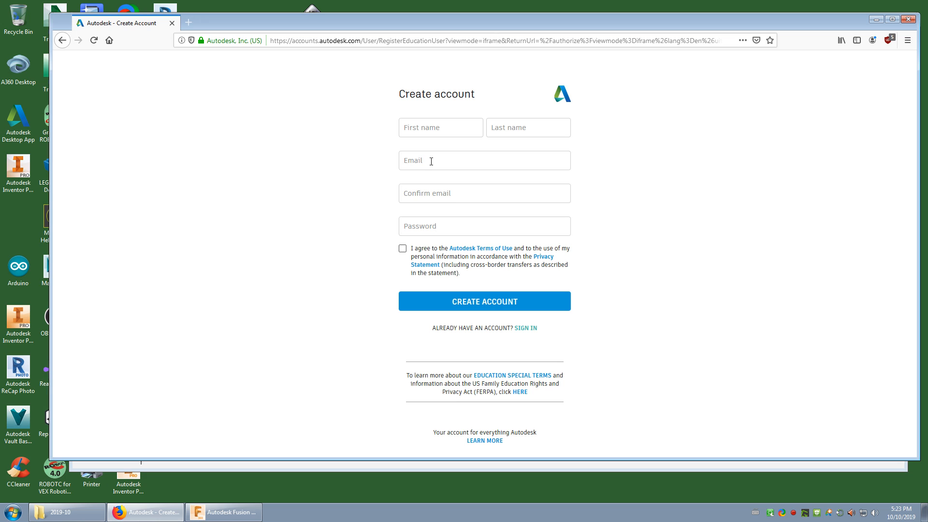
mouse_move(234, 30)
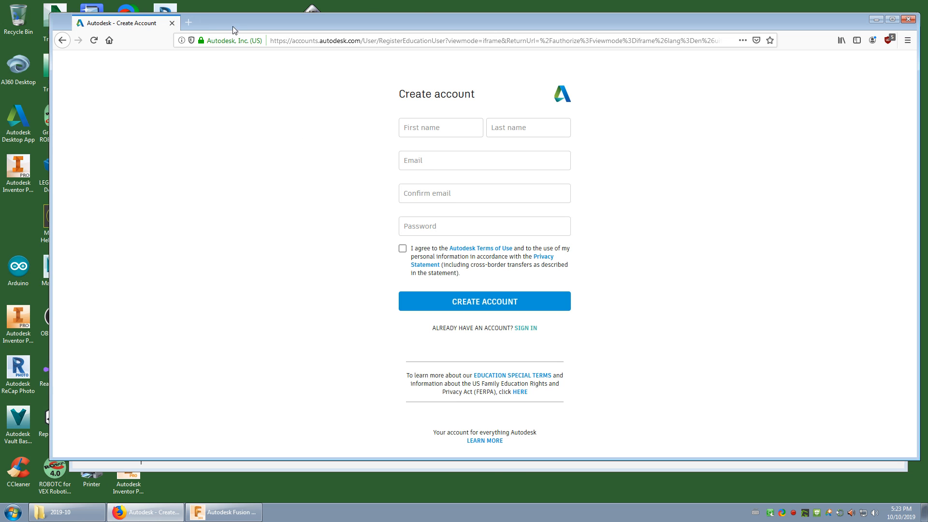
mouse_move(381, 195)
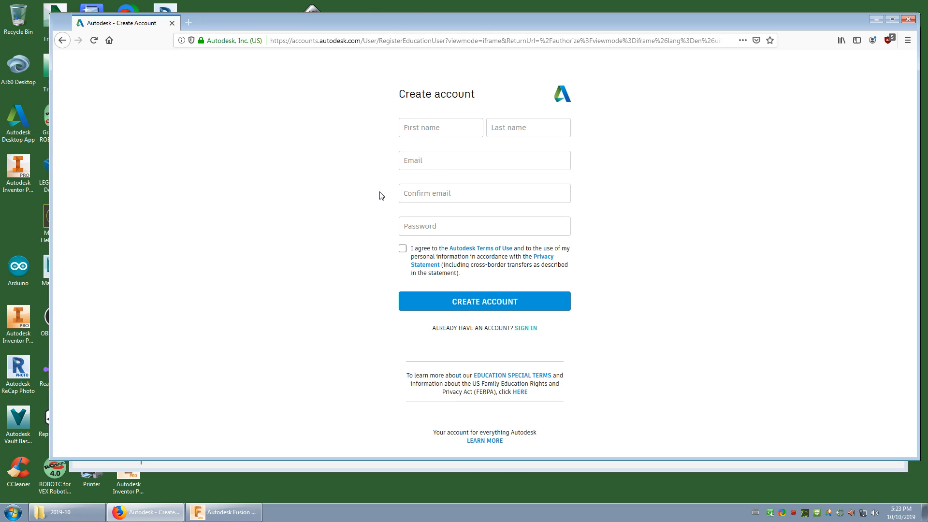
mouse_move(378, 179)
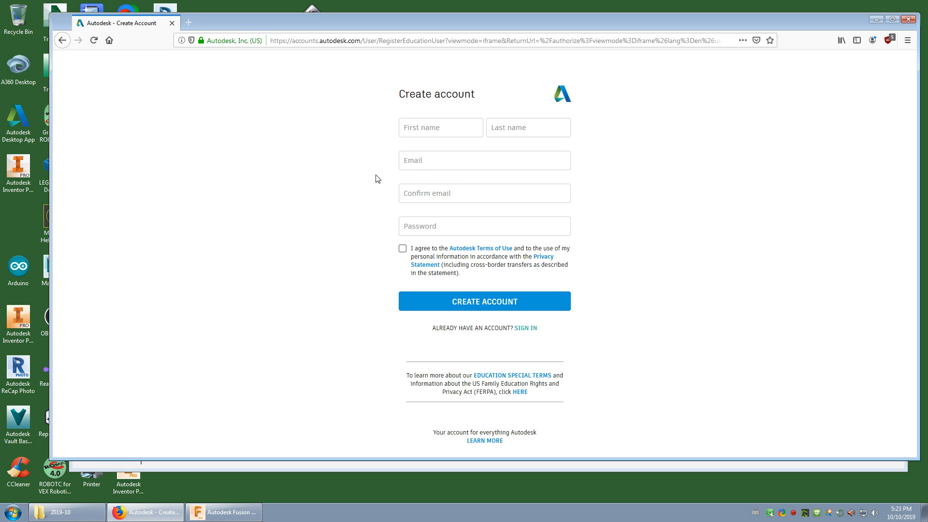
mouse_move(922, 81)
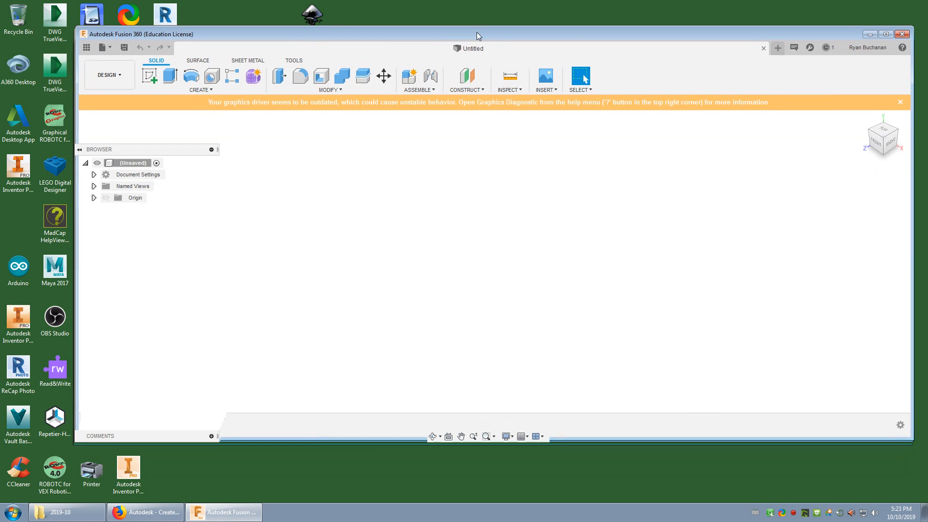
- Enlarge the Fusion 360 window so the empty design fills more of the desktop
left_click_drag(478, 33, 485, 14)
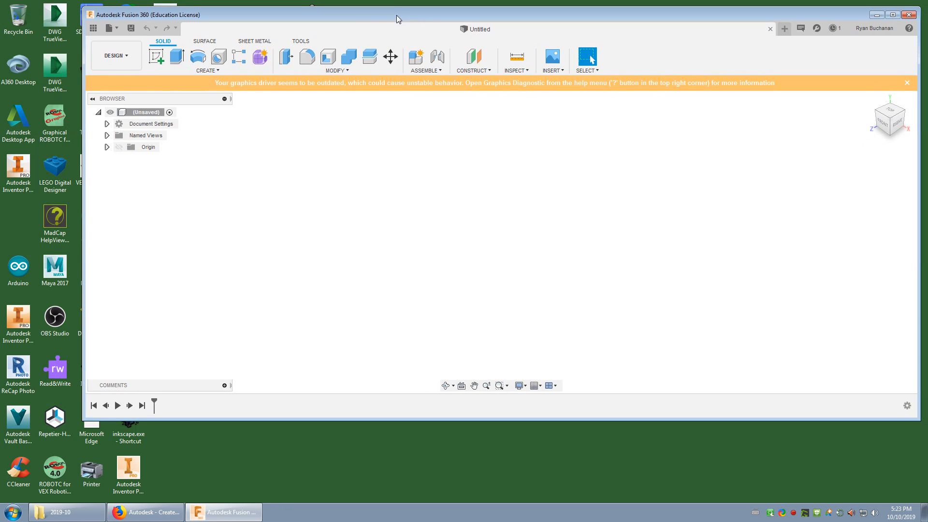
mouse_move(498, 235)
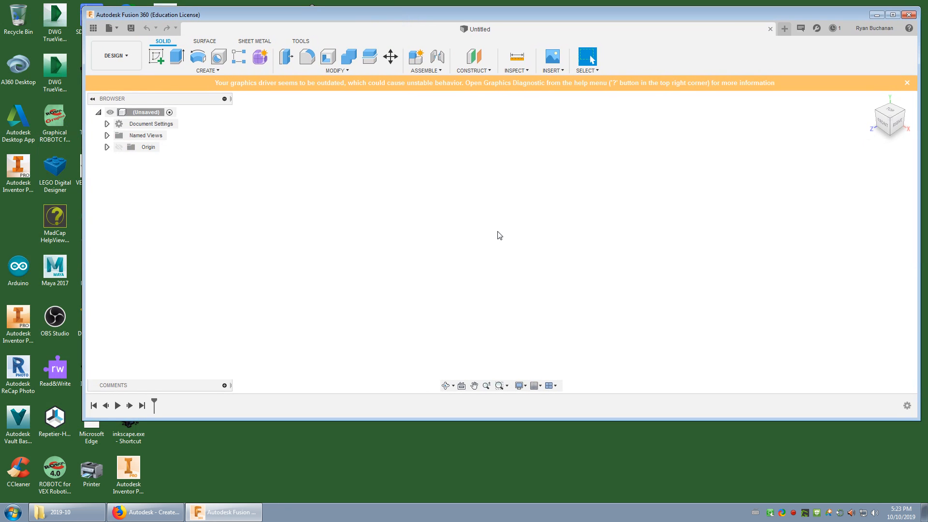
mouse_move(172, 146)
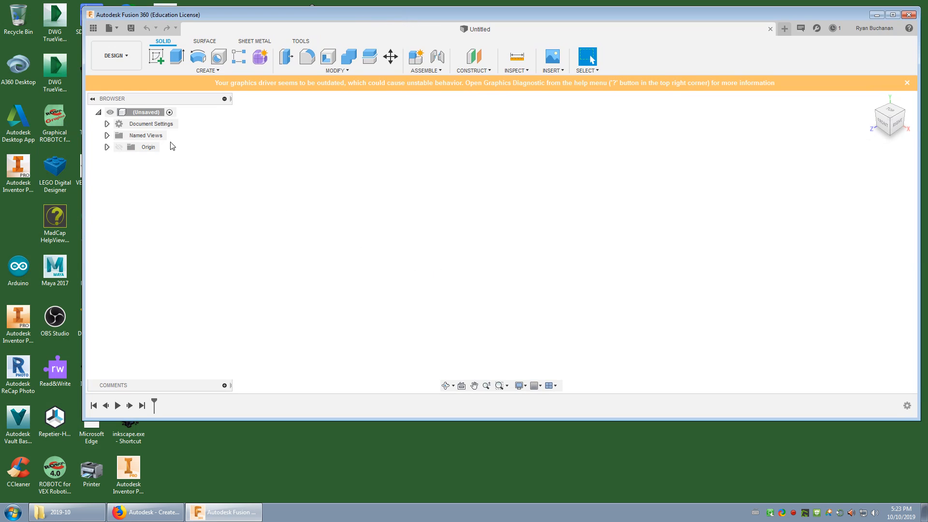
mouse_move(92, 28)
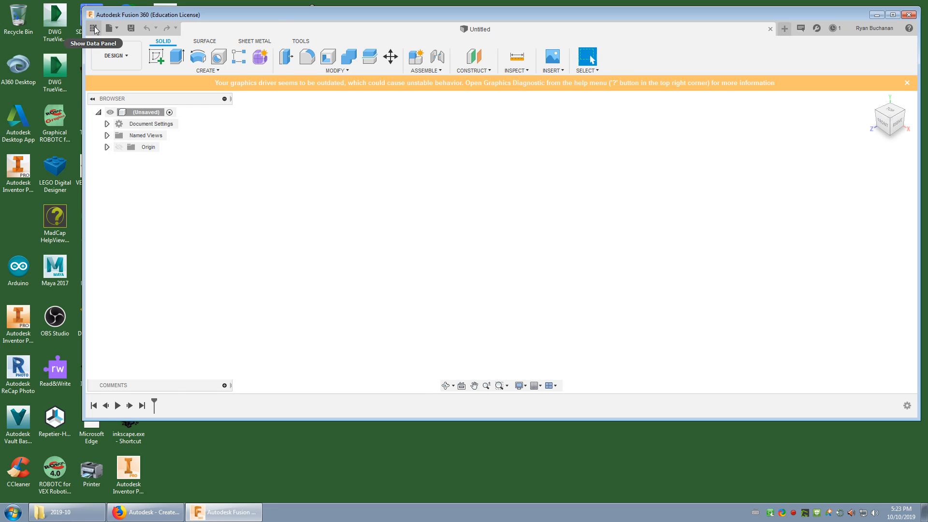
- From the Data Panel, load the '4x10 box component v2' design from My First Project
left_click(93, 28)
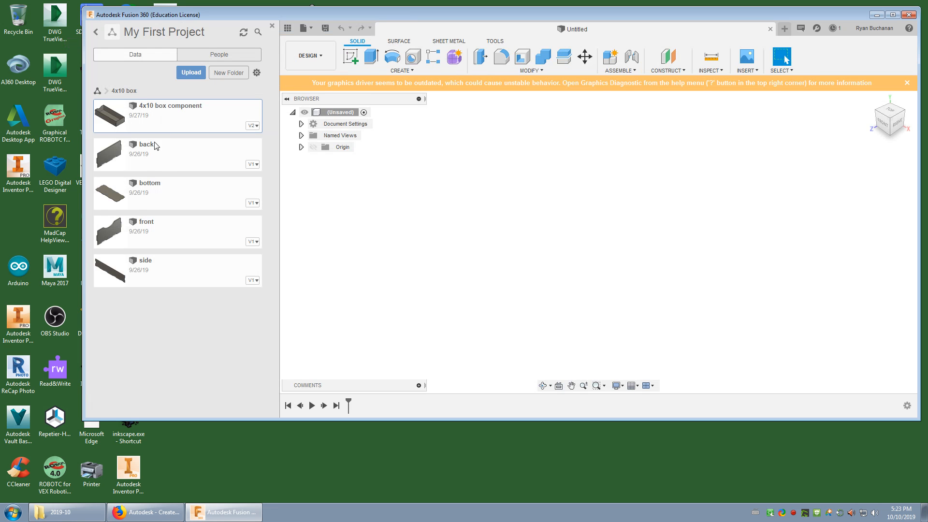
mouse_move(146, 104)
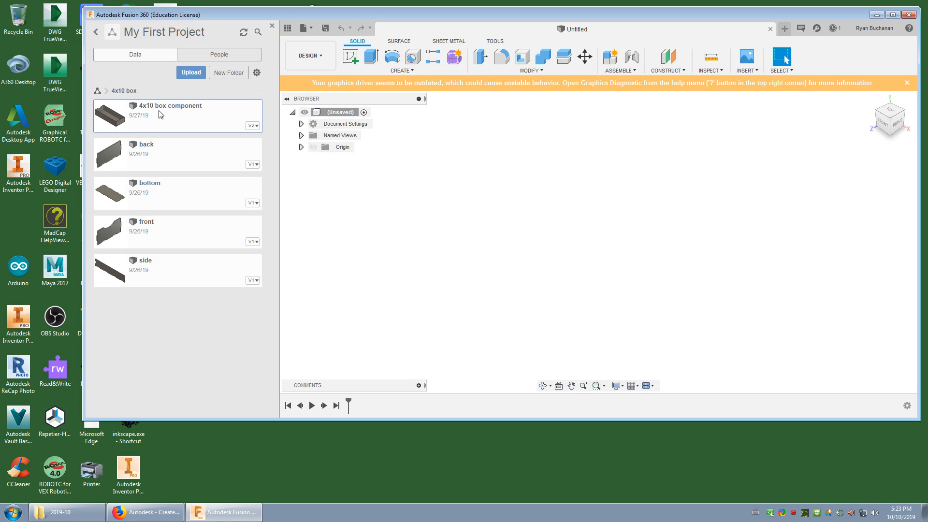
double_click(170, 114)
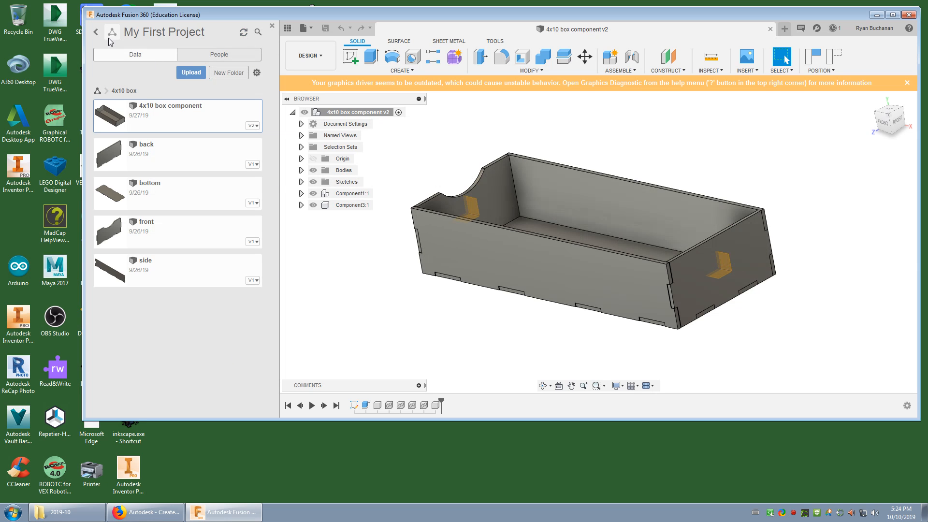
- Browse My First Project and the empty Demo Project, ending at the all-projects list
left_click(95, 32)
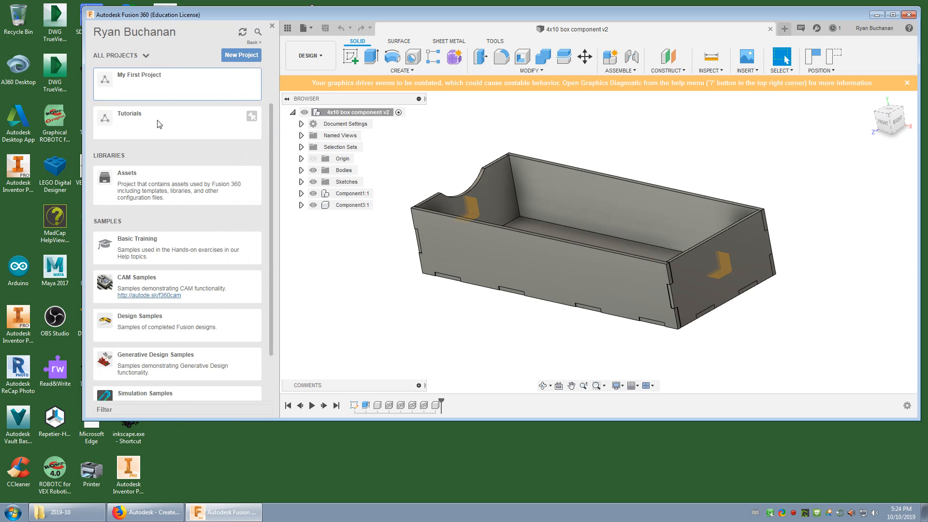
scroll("up", 3)
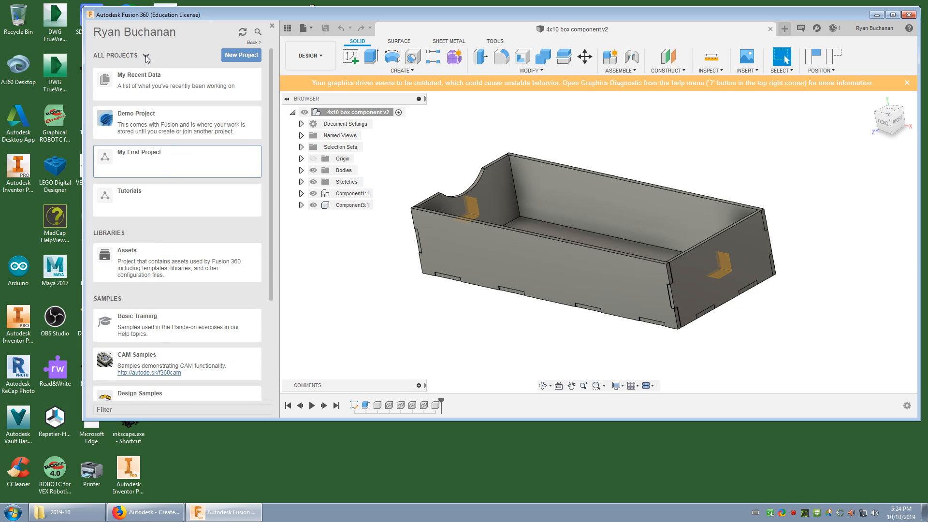
mouse_move(104, 184)
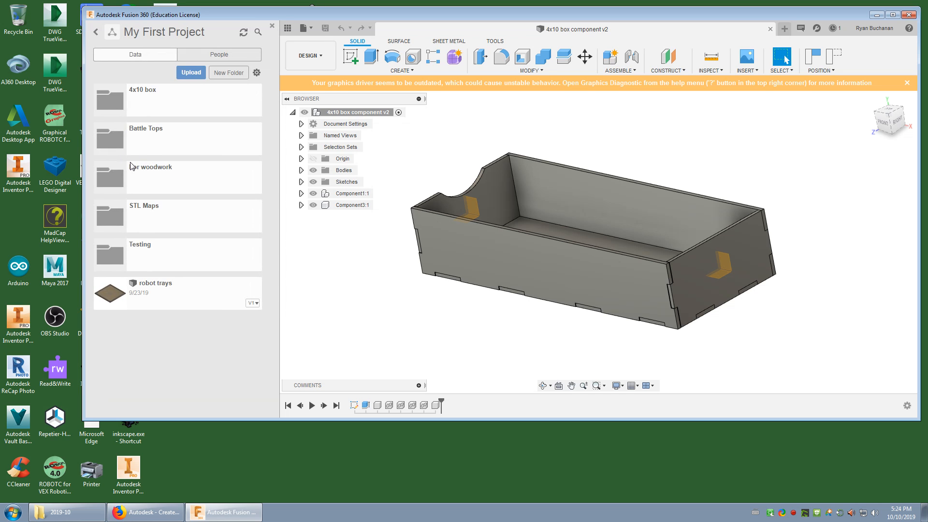
mouse_move(147, 302)
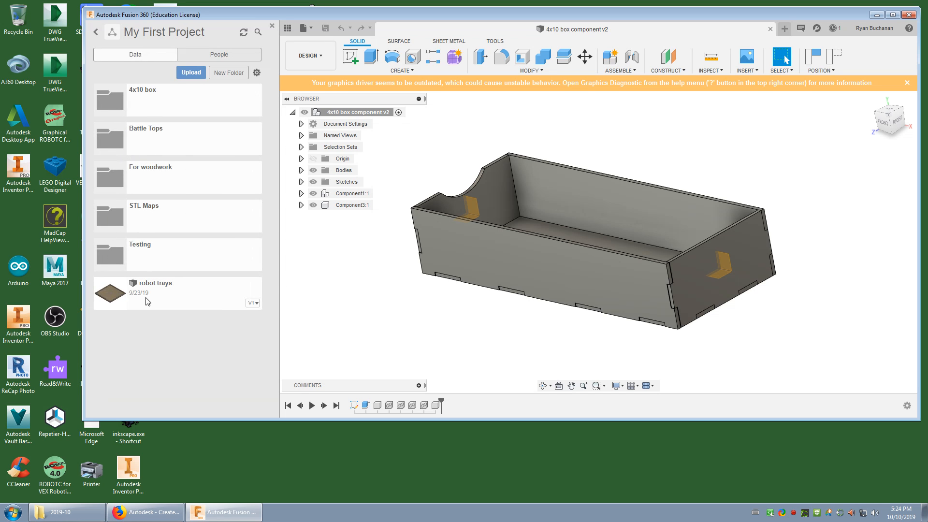
mouse_move(152, 71)
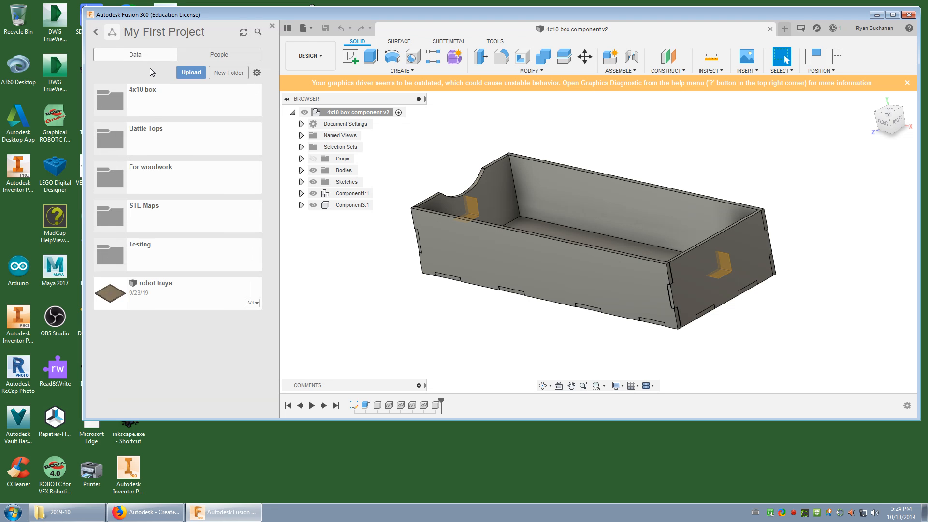
left_click(95, 33)
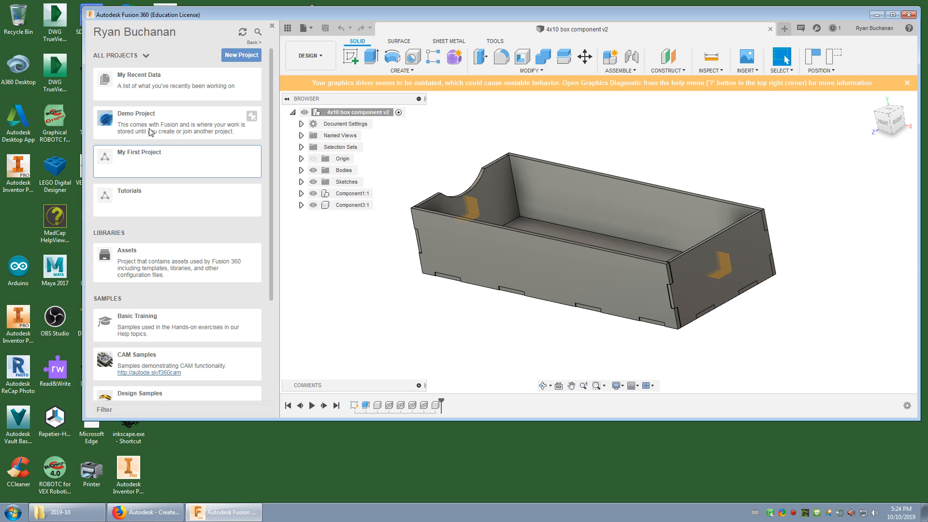
left_click(136, 117)
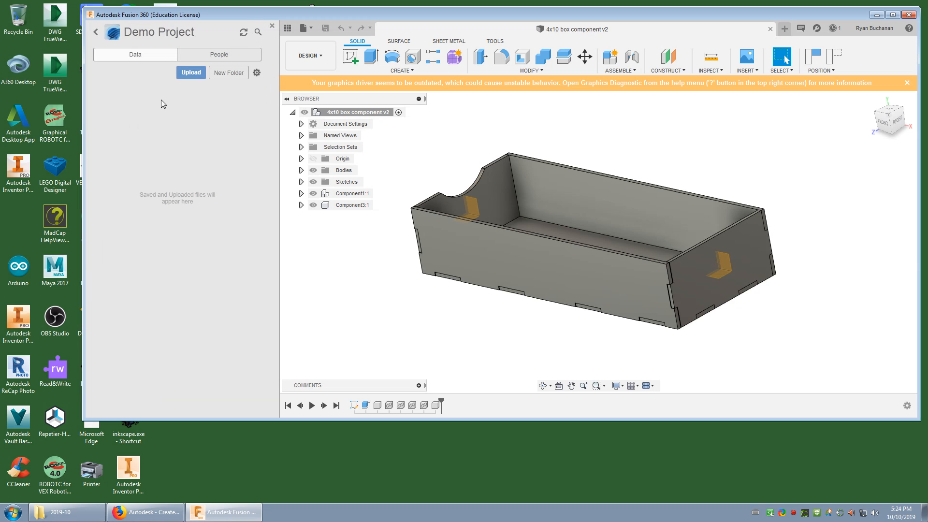
left_click(95, 32)
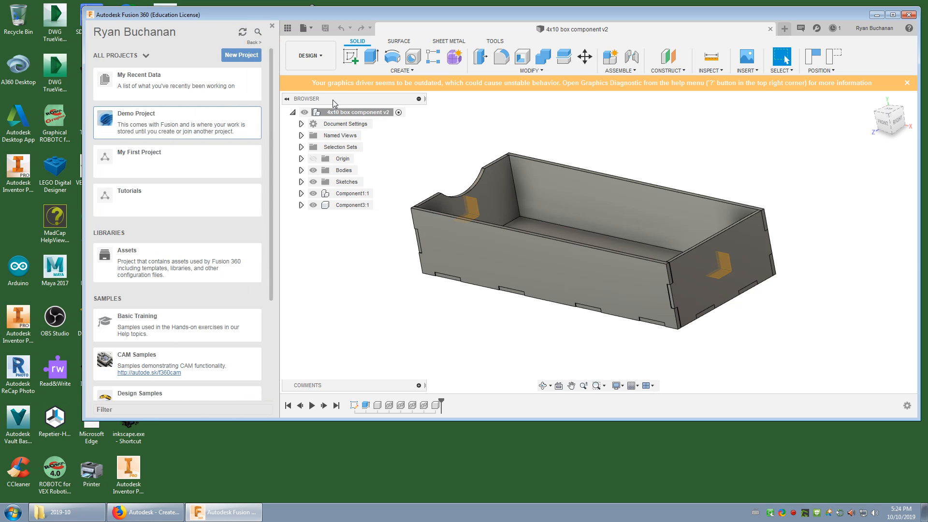
mouse_move(155, 128)
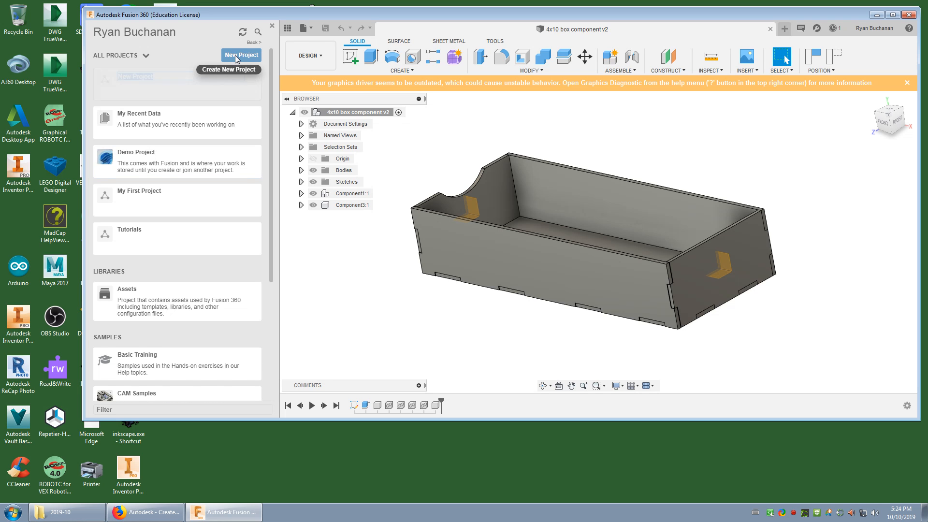
- Create a new project named 'Trial projects' at the top of the project list
left_click(240, 54)
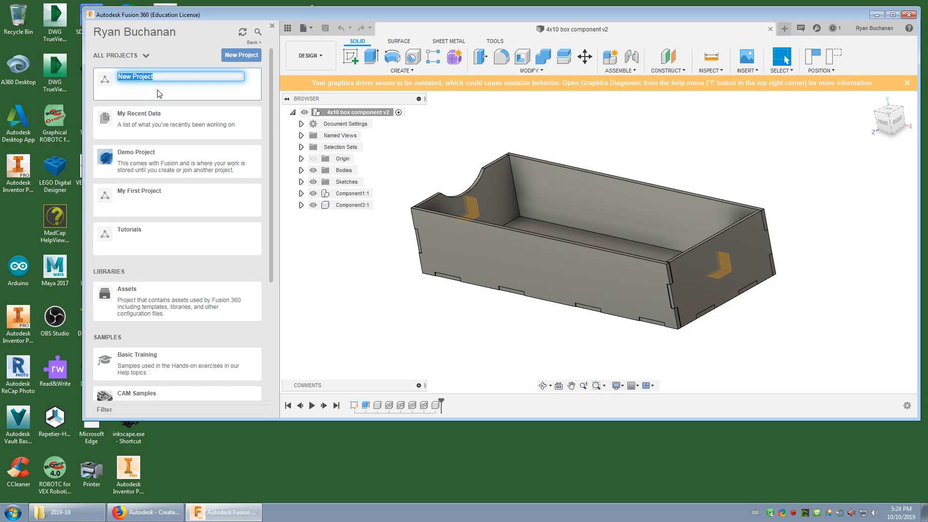
mouse_move(148, 131)
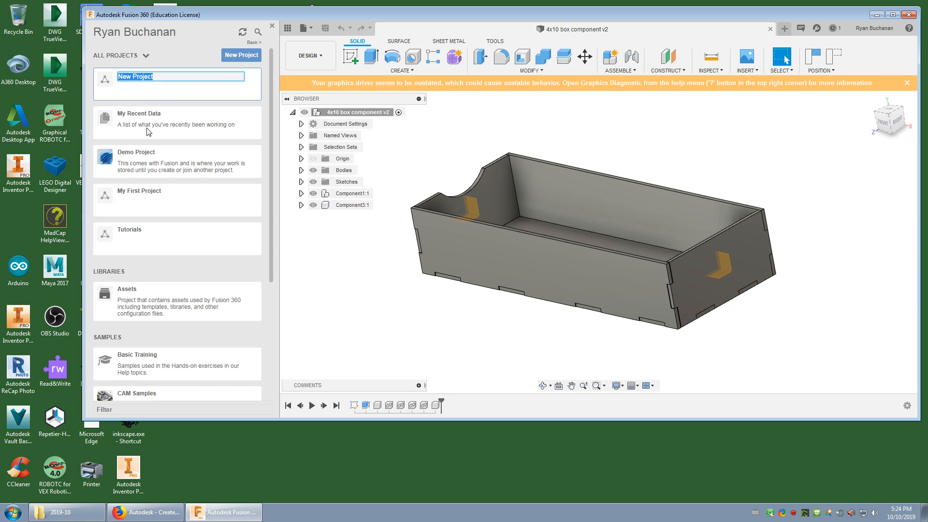
type("T")
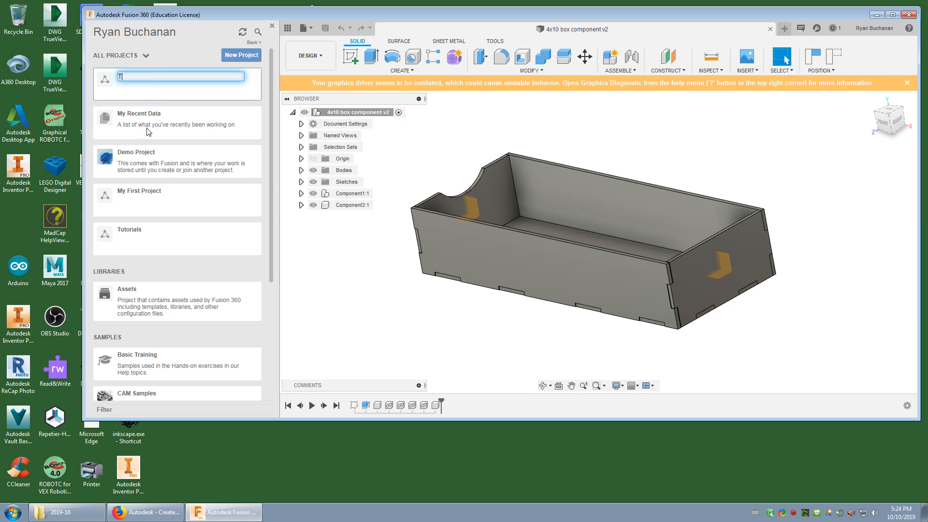
type("rial pr")
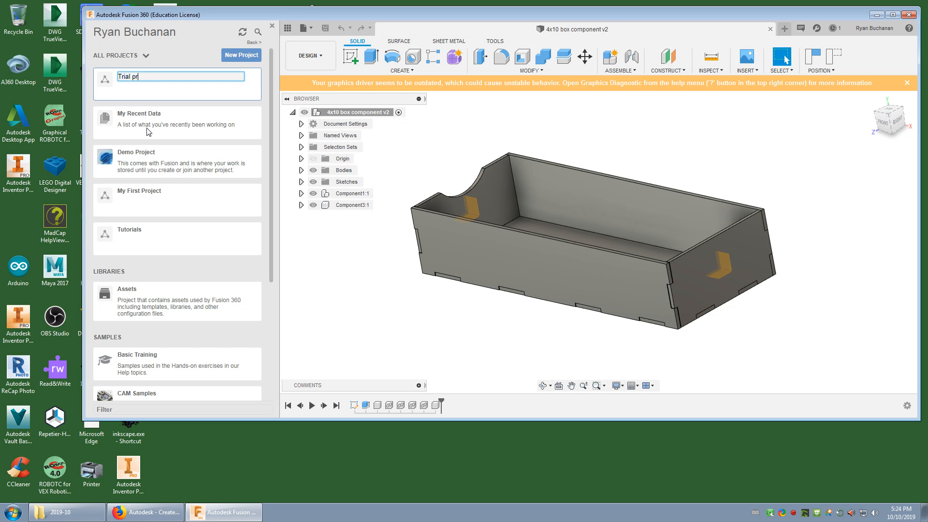
key("Return")
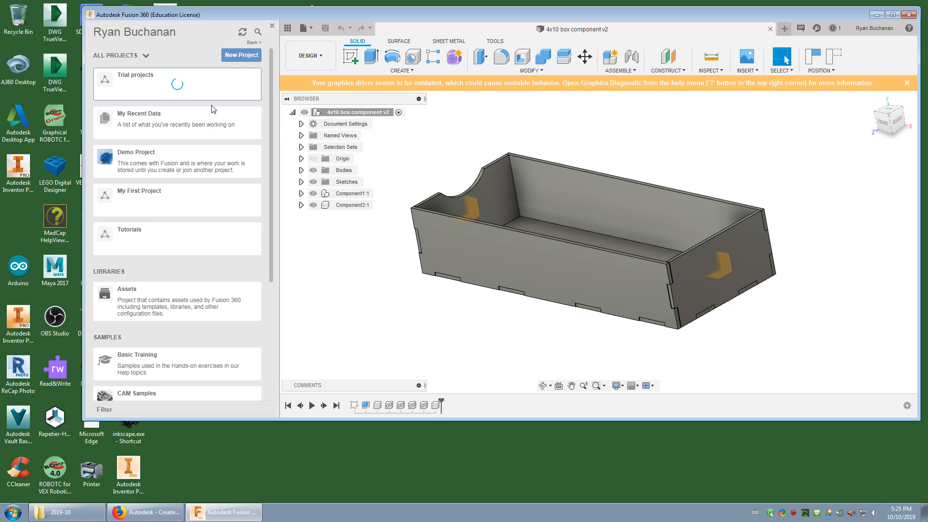
mouse_move(215, 122)
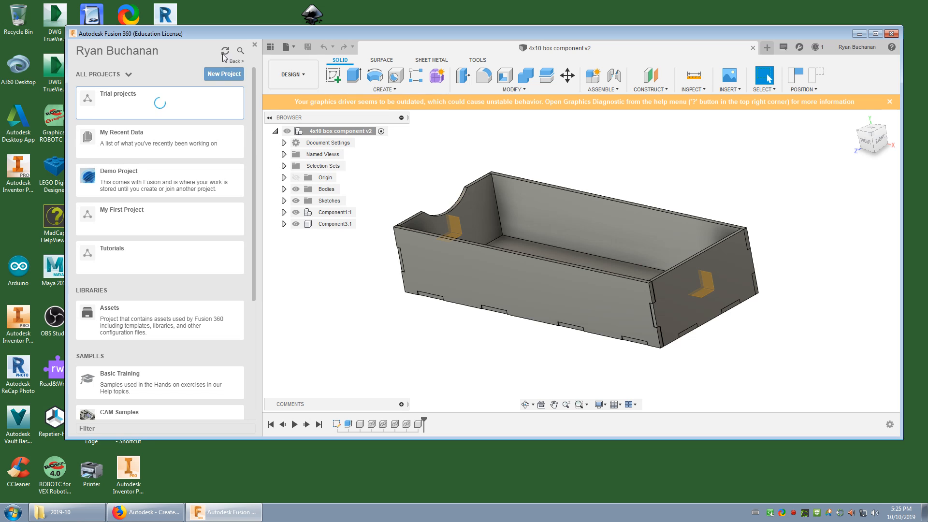
mouse_move(153, 194)
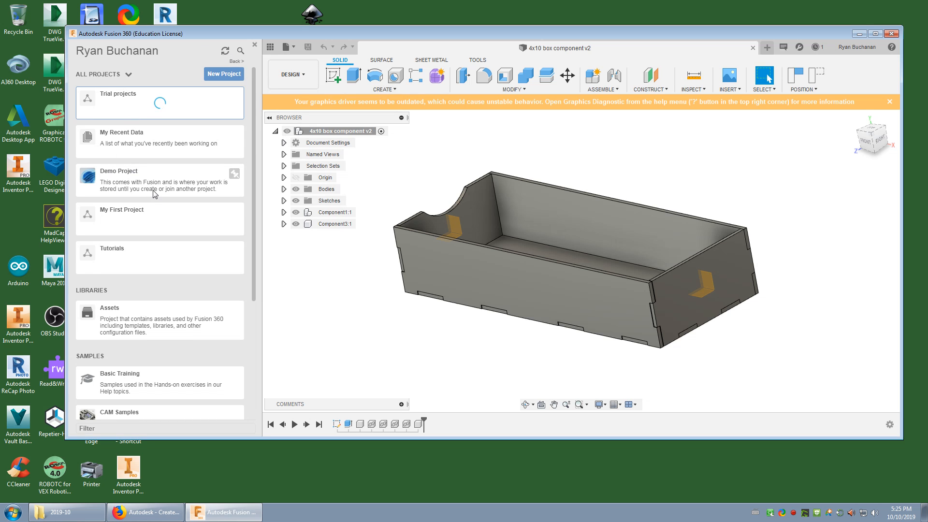